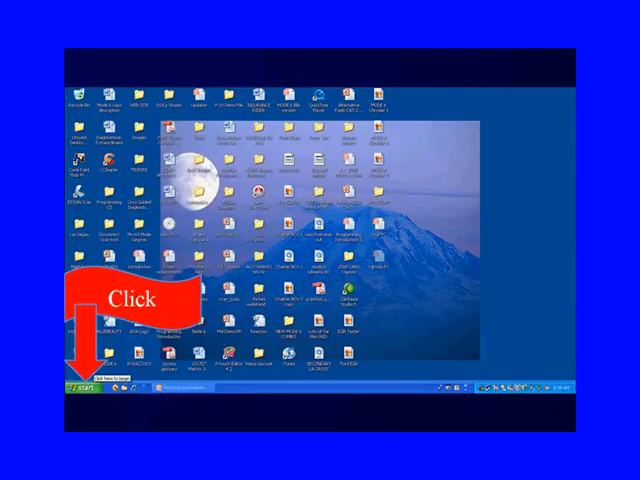
Open My Computer from the Start menu to view the drives and folders.
click(75, 390)
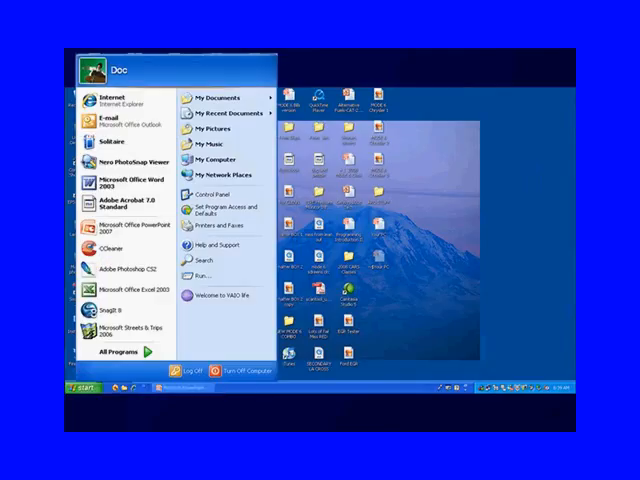
click(208, 160)
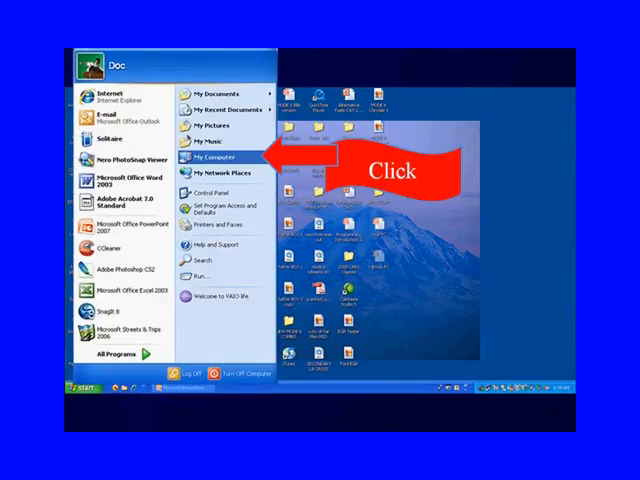
click(210, 158)
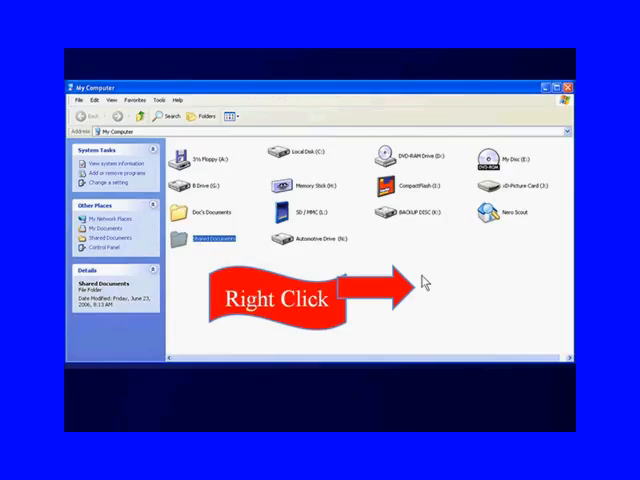
Choose Properties from the My Computer window's right-click menu.
right_click(430, 290)
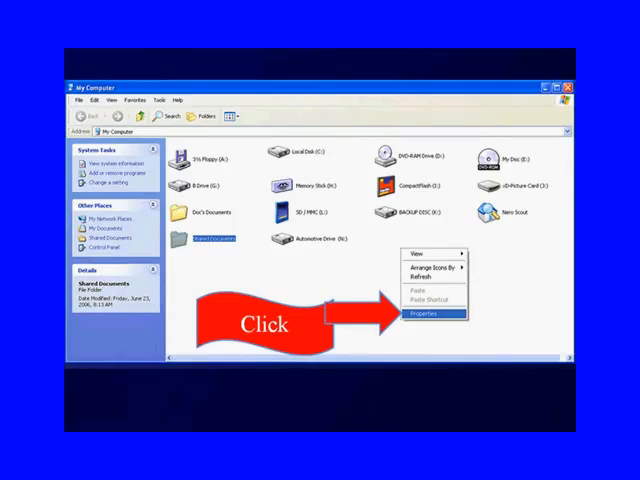
click(424, 314)
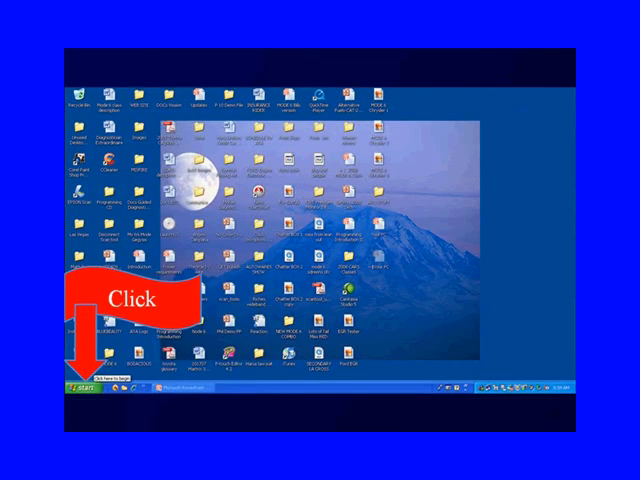
Reopen My Computer from the Start menu to show Local Disk (C:).
click(88, 389)
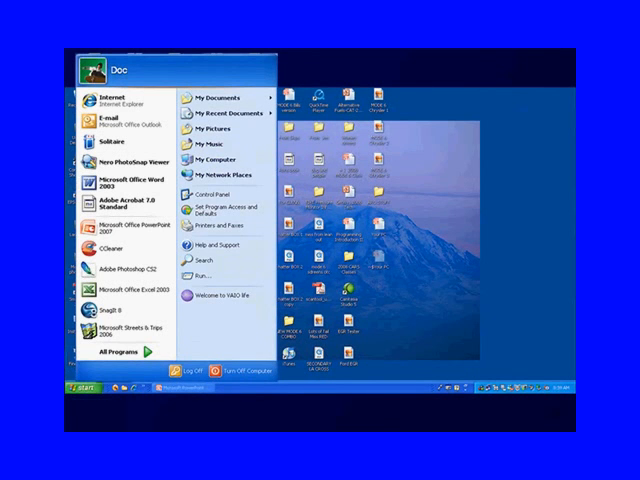
click(213, 159)
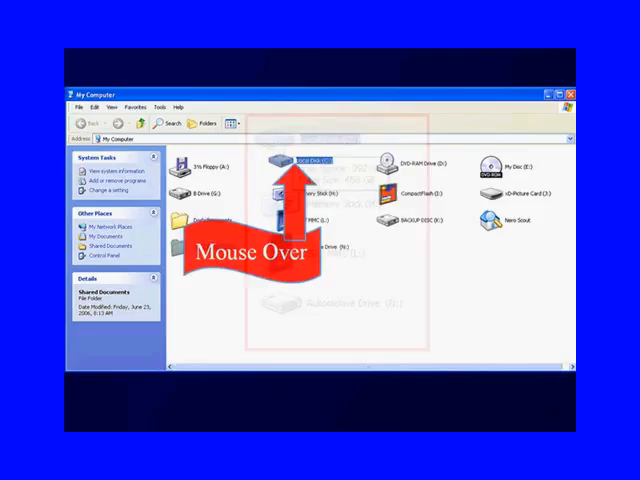
Open Properties from the Local Disk (C:) context menu.
right_click(295, 167)
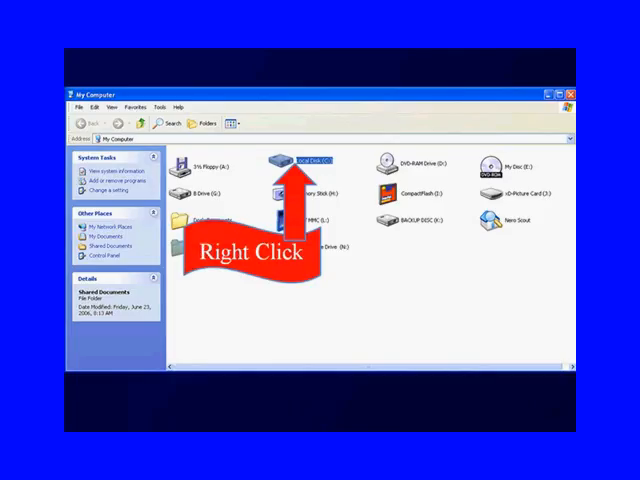
right_click(310, 159)
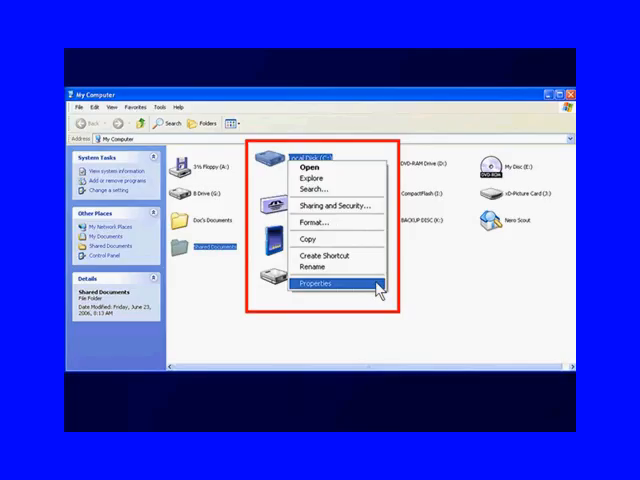
click(315, 274)
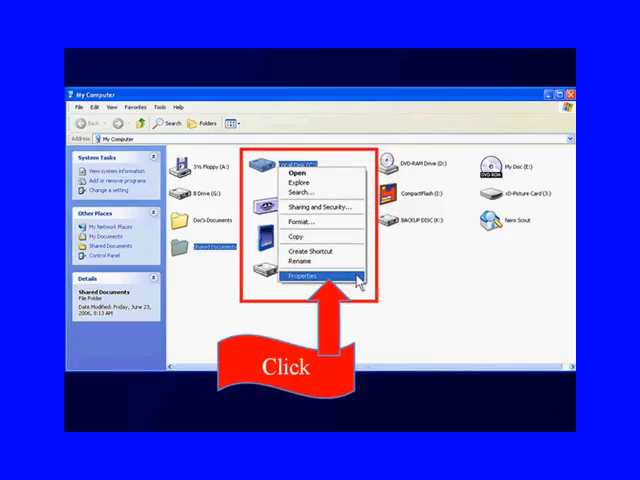
click(300, 274)
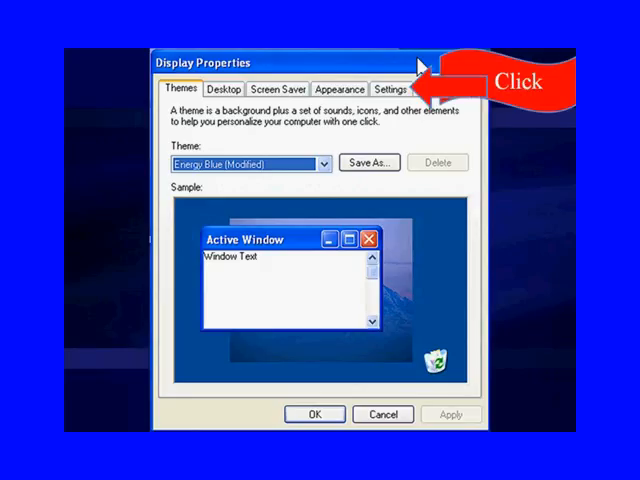
Switch Display Properties to the Settings tab for resolution and colour quality.
click(391, 88)
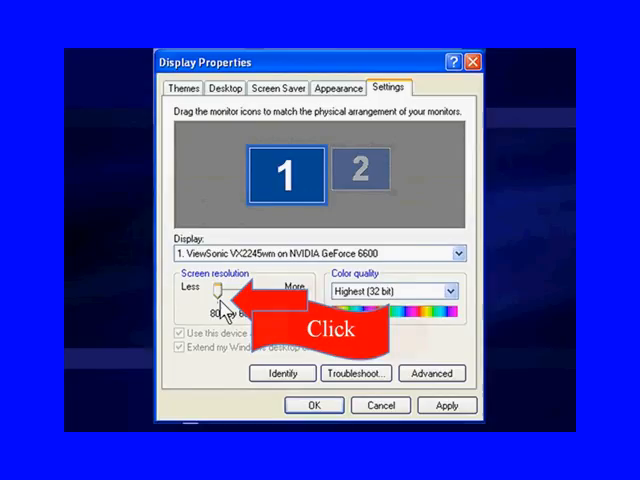
Drag the resolution slider until the screen reads 1280 by 768 pixels.
drag(222, 292, 232, 292)
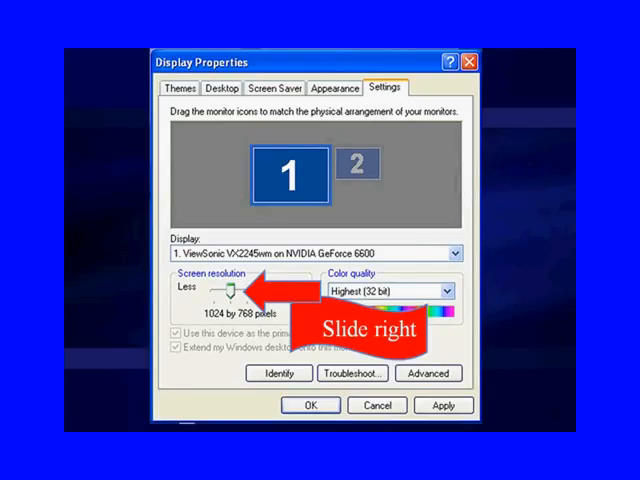
drag(228, 292, 205, 292)
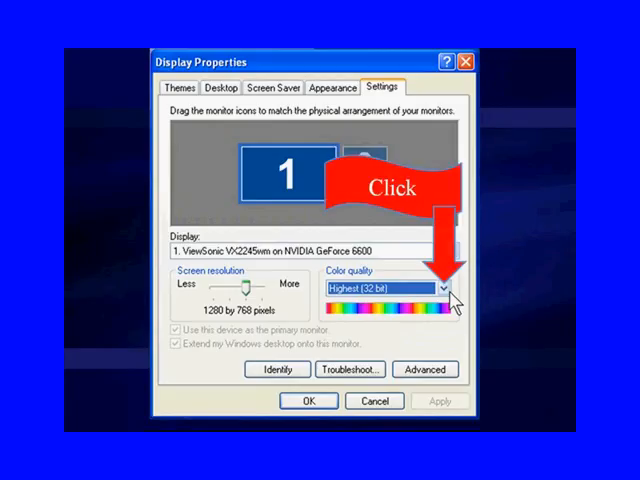
Keep colour quality at Highest (32 bit) and confirm the display settings with OK.
click(442, 287)
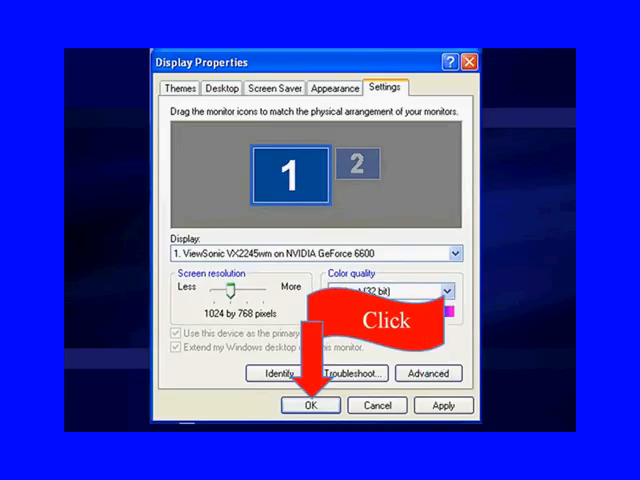
click(311, 405)
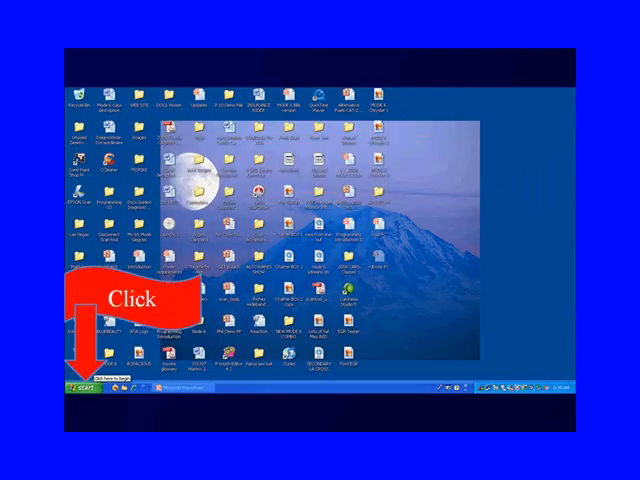
Open the Start menu from the desktop.
click(77, 389)
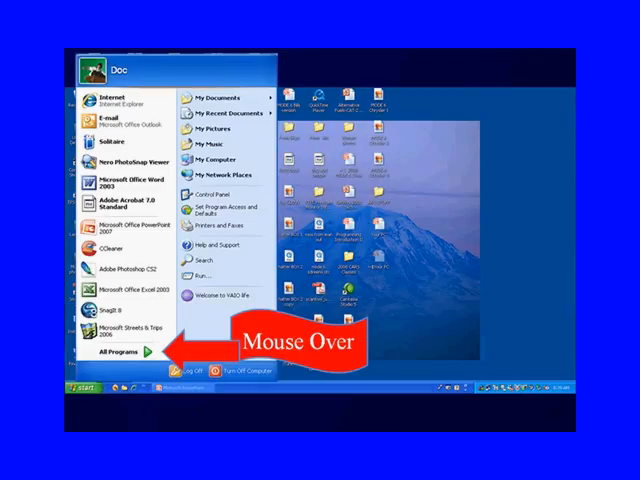
Open the Acrobat Distiller 7.0 shortcut's properties from All Programs.
click(120, 351)
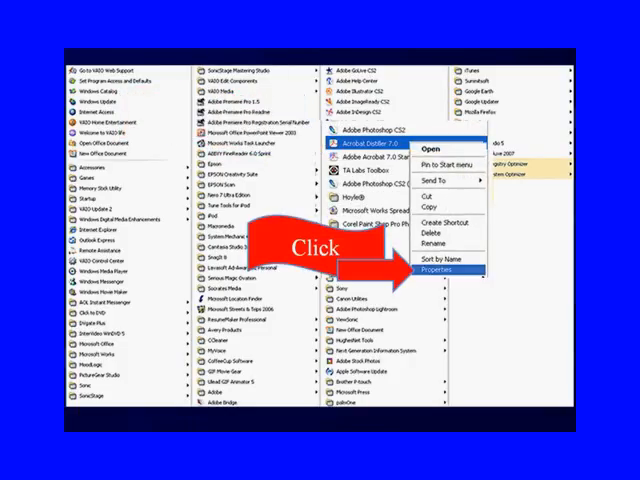
click(441, 268)
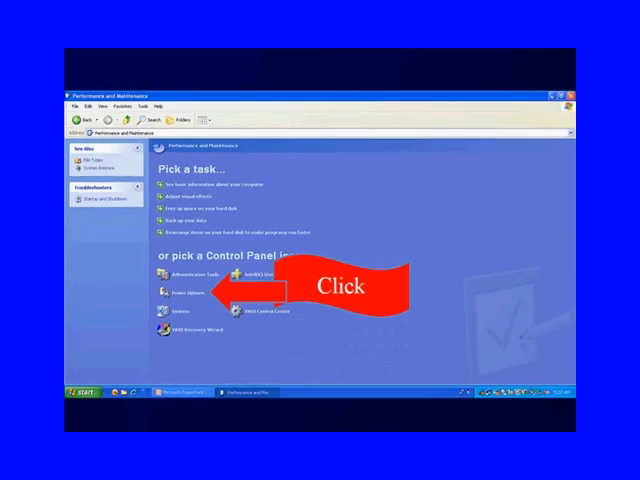
Select Power Options in Performance and Maintenance.
click(180, 291)
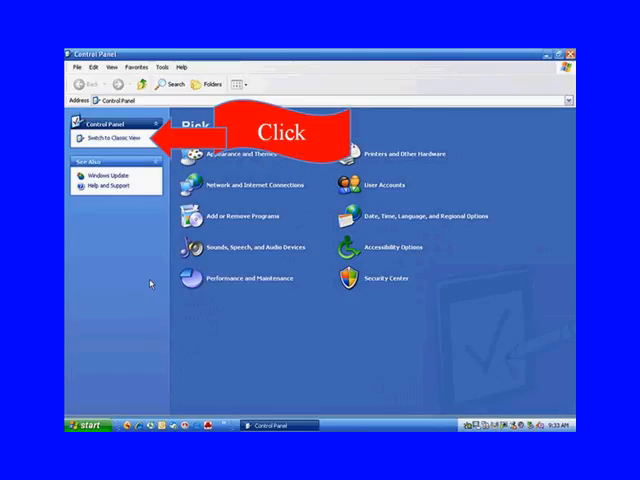
Switch Control Panel to Classic View so every item is listed individually.
click(114, 135)
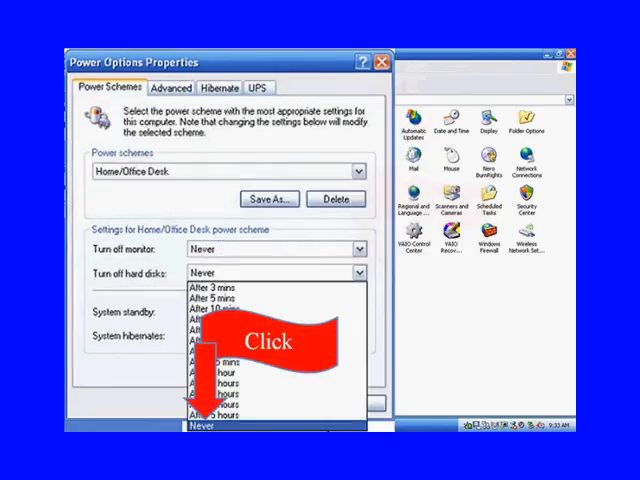
Set the Home/Office Desk scheme's Turn off hard disks option to Never.
click(215, 300)
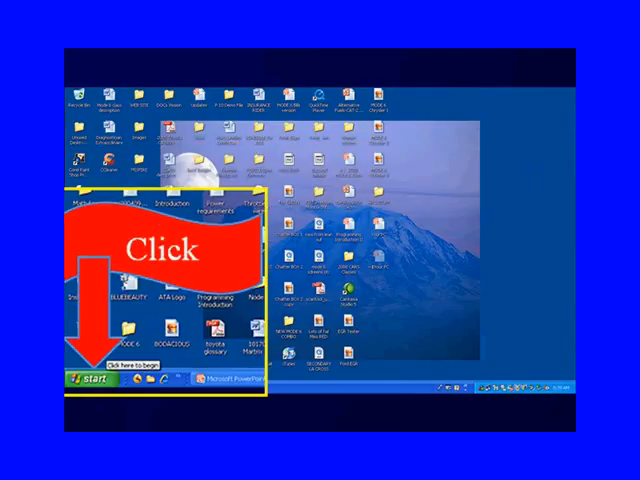
Turn off the computer from the Start menu, installing the pending important updates.
click(88, 384)
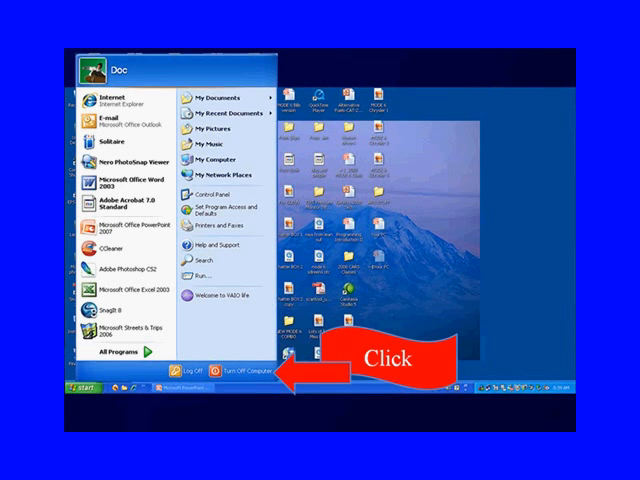
click(231, 371)
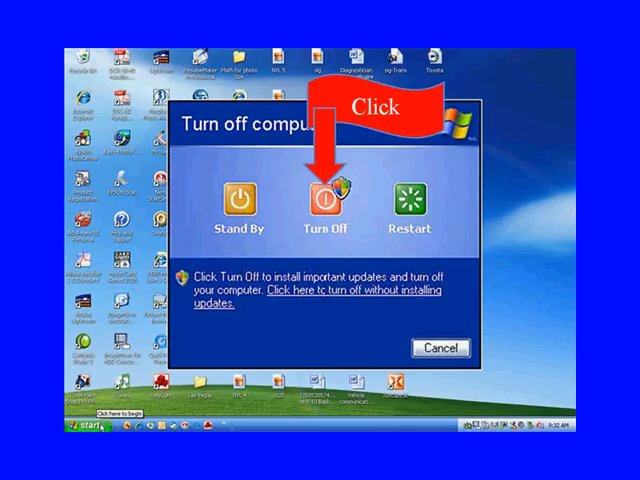
click(322, 192)
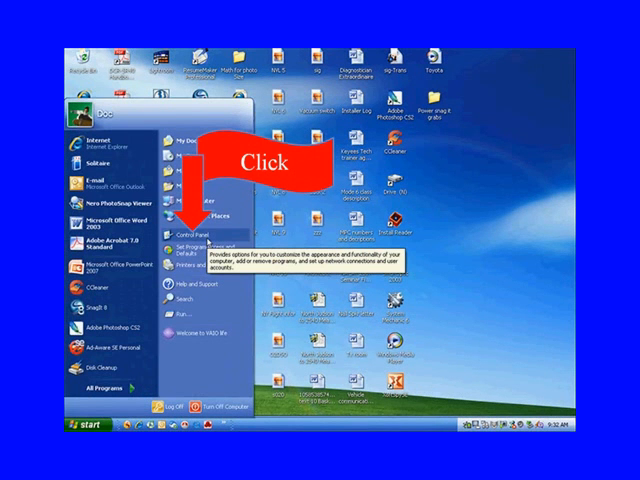
Open Control Panel in Classic View and open the Automatic Updates settings.
click(190, 235)
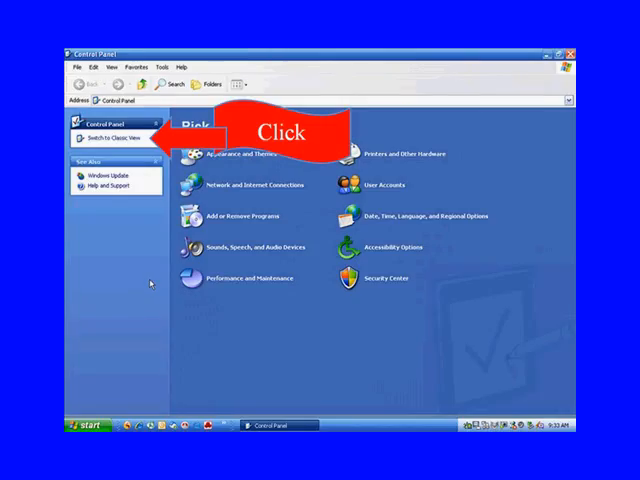
click(122, 137)
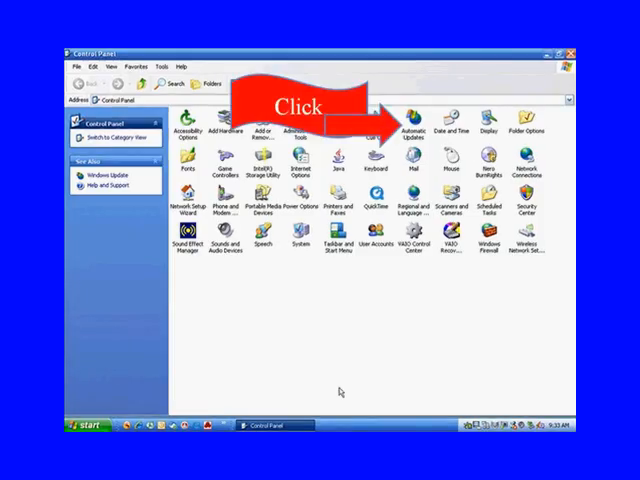
double_click(412, 122)
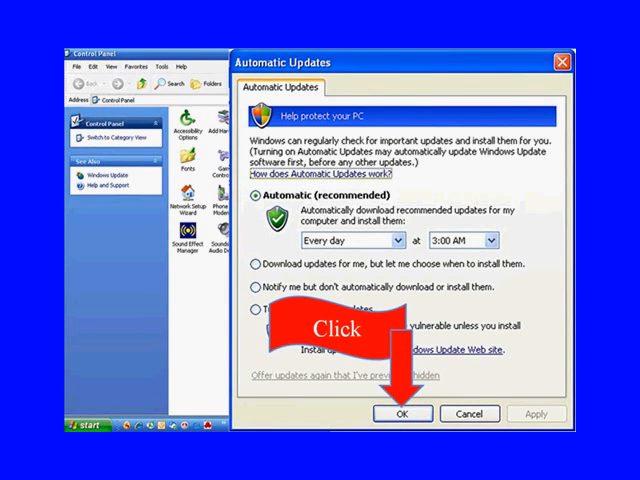
Confirm Automatic (recommended) updates every day at 3:00 AM and close the dialog.
click(403, 413)
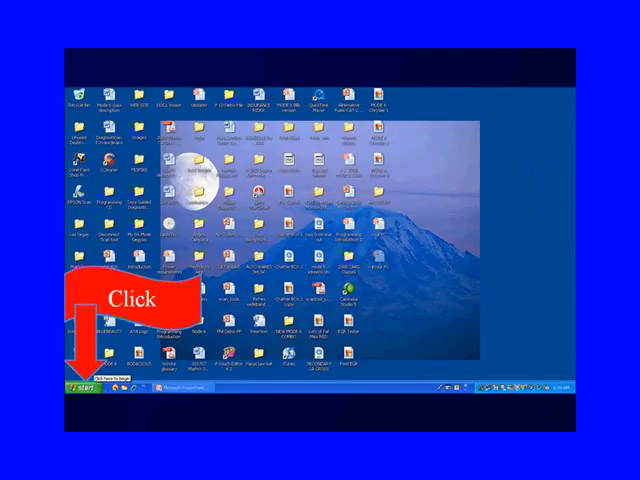
Launch Windows Update from the top of the Start menu's All Programs list.
click(77, 389)
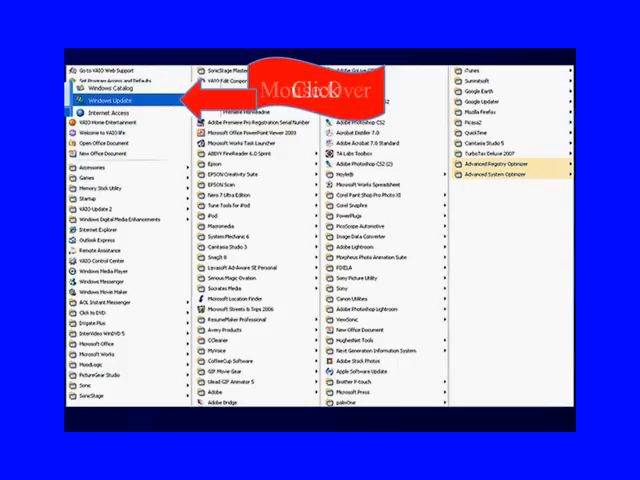
click(105, 100)
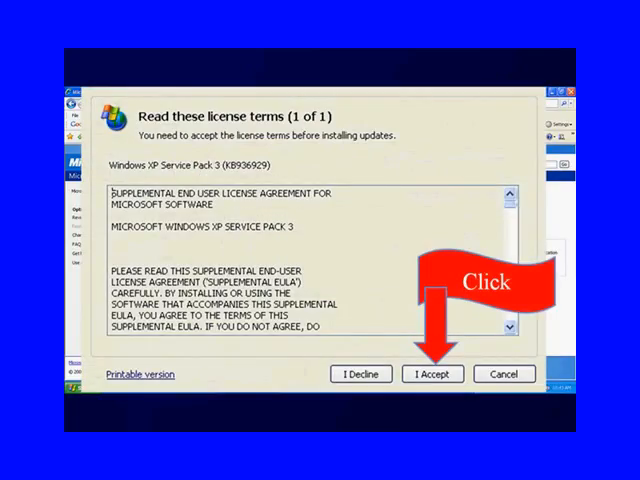
Accept the Windows XP Service Pack 3 license terms to begin installation.
click(432, 373)
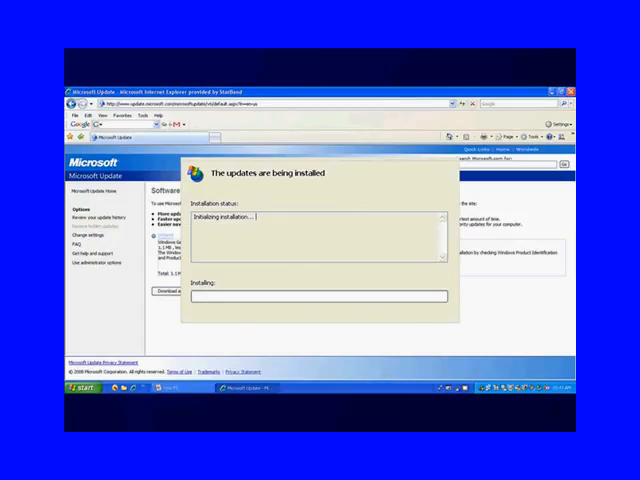